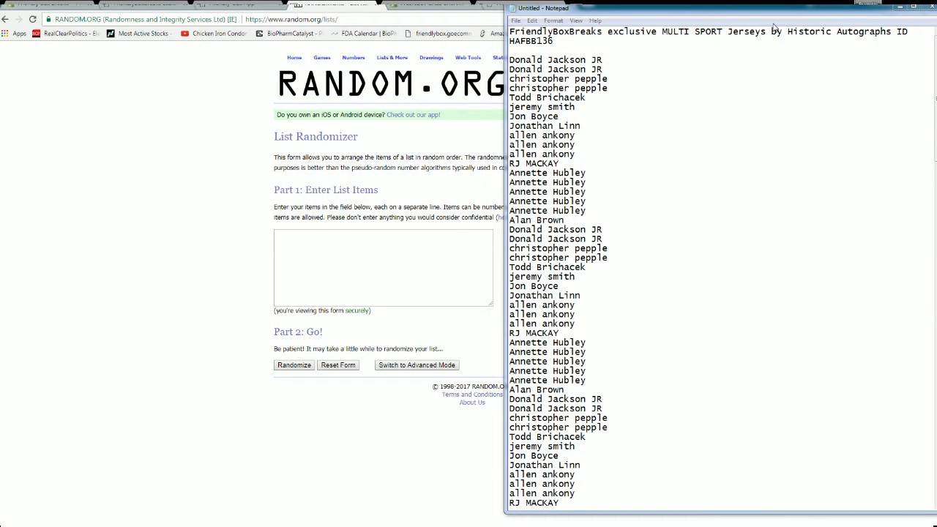
# - Select and copy the entire owners list from Notepad
pyautogui.doubleClick(524, 59)
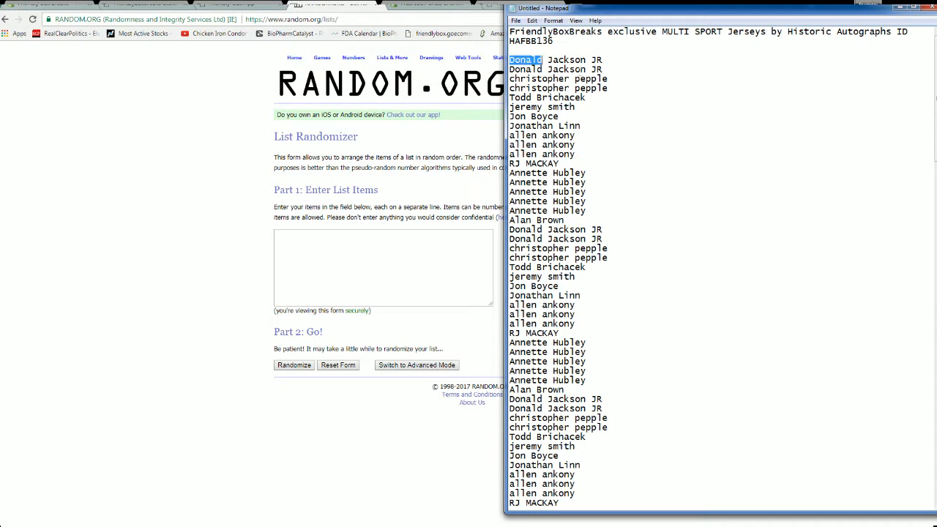
pyautogui.press('ctrl+a')
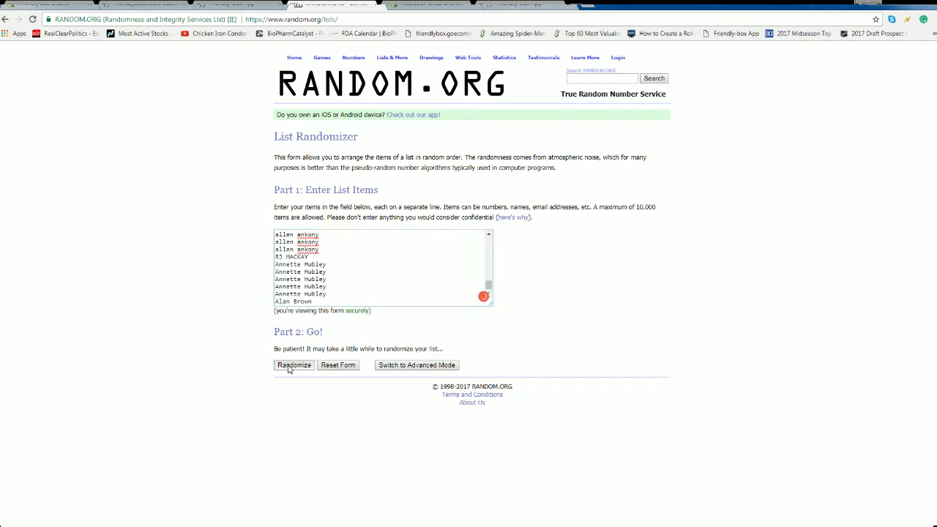
# - Shuffle the 90-name owners list four times and highlight the randomized result list
pyautogui.click(293, 364)
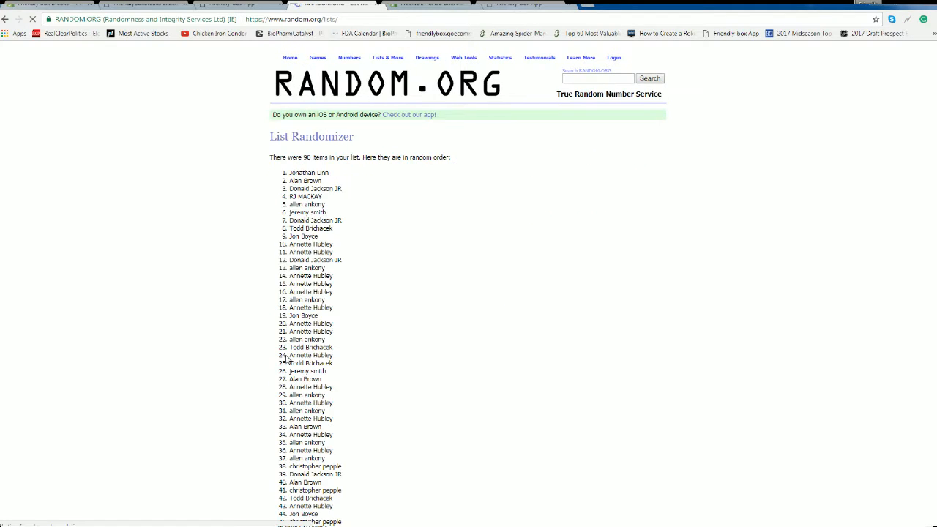
pyautogui.scroll(-3)
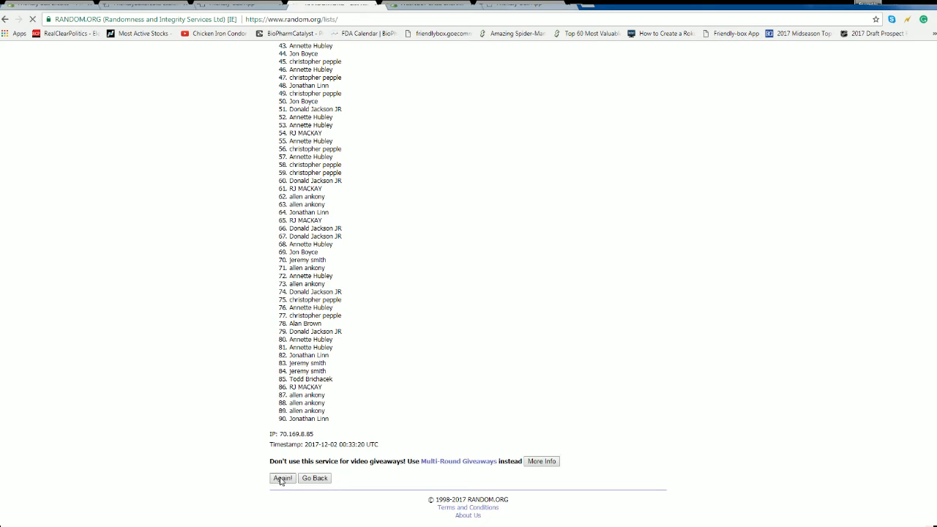
pyautogui.click(282, 478)
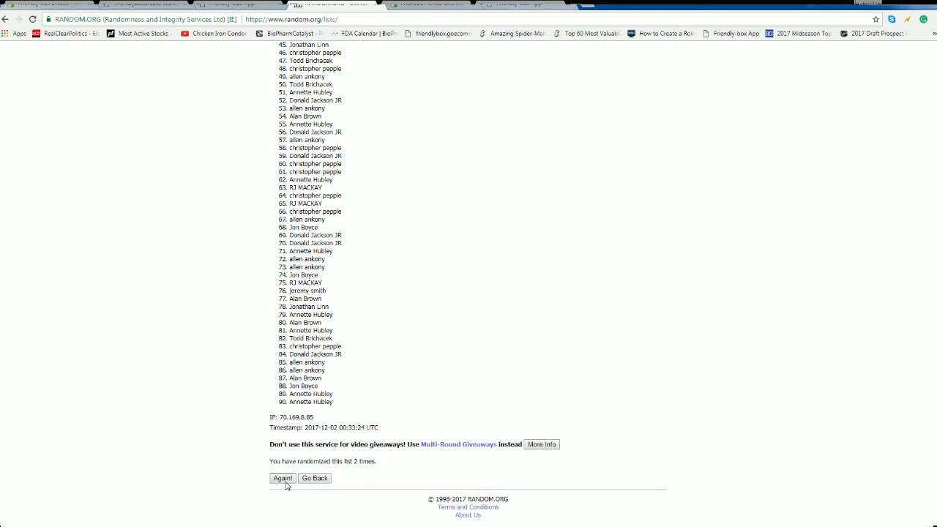
pyautogui.click(282, 477)
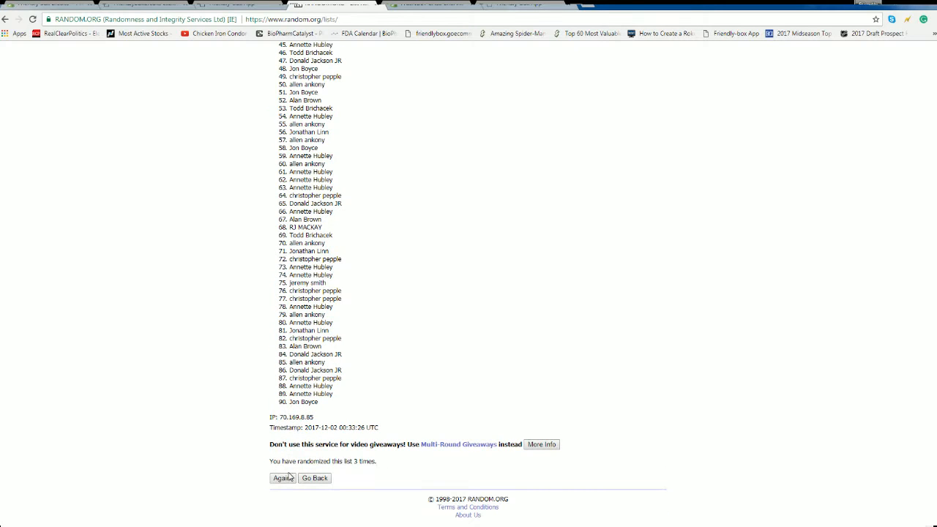
pyautogui.click(283, 478)
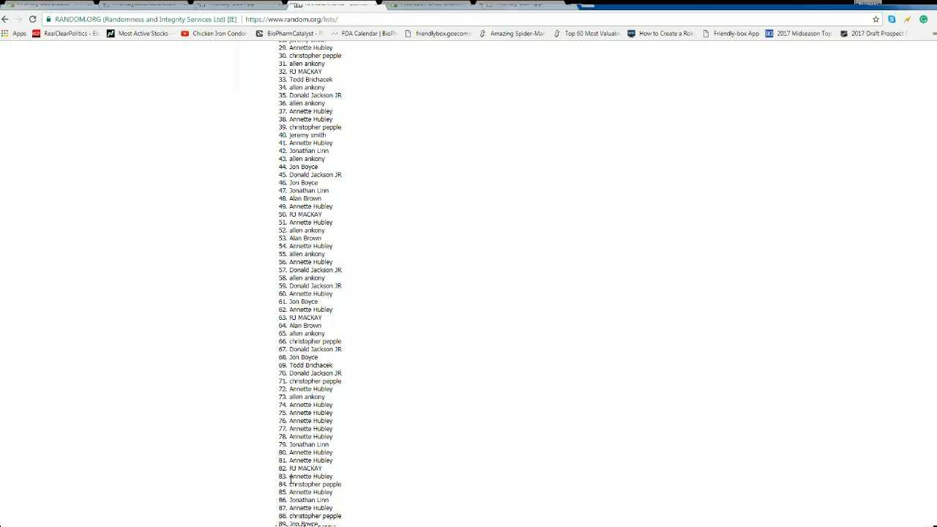
pyautogui.scroll(3)
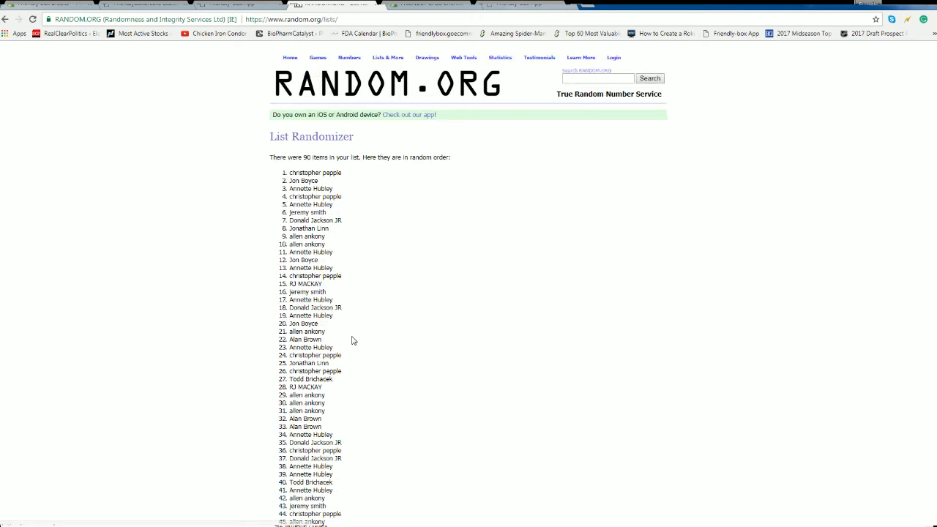
pyautogui.moveTo(315, 172); pyautogui.dragTo(352, 220)
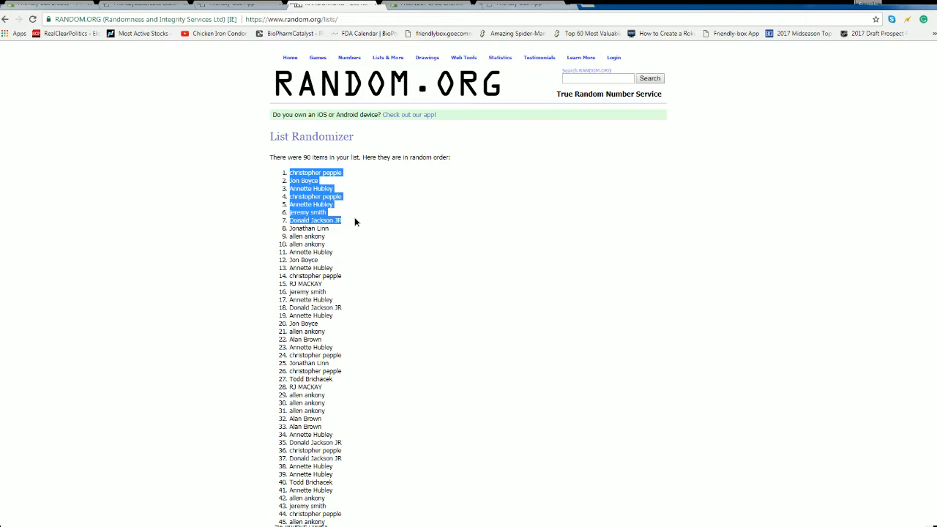
pyautogui.scroll(-3)
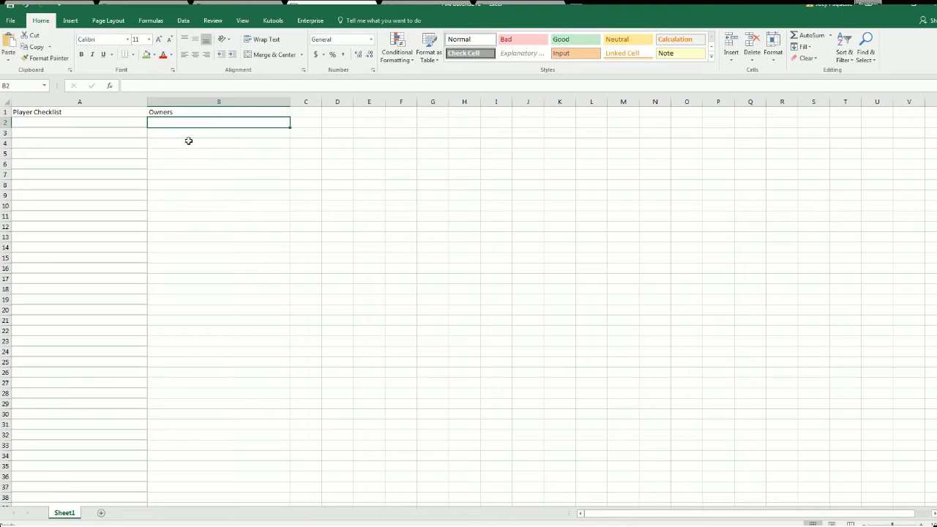
# - Paste the randomized owner names into the Owners column starting at B2
pyautogui.press('ctrl+v')
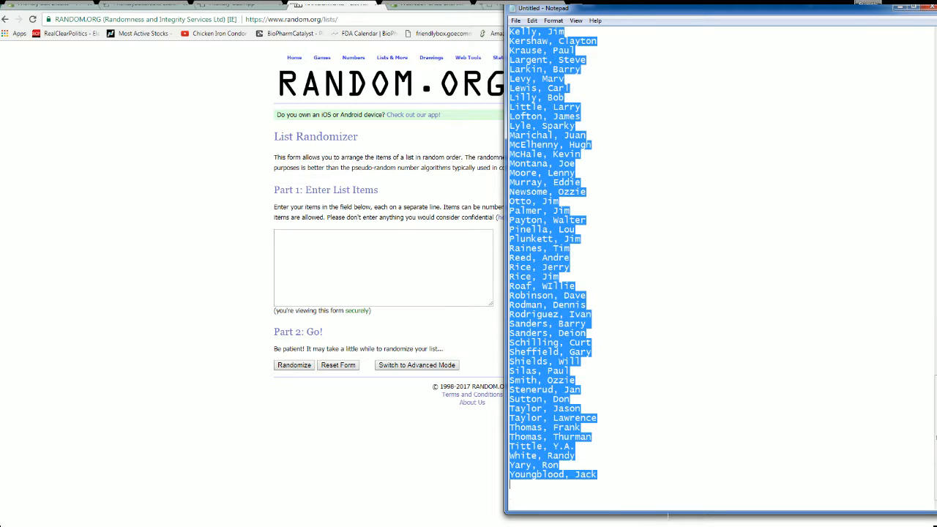
# - Copy the player names and shuffle them repeatedly in the RANDOM.ORG list randomizer
pyautogui.rightClick(607, 373)
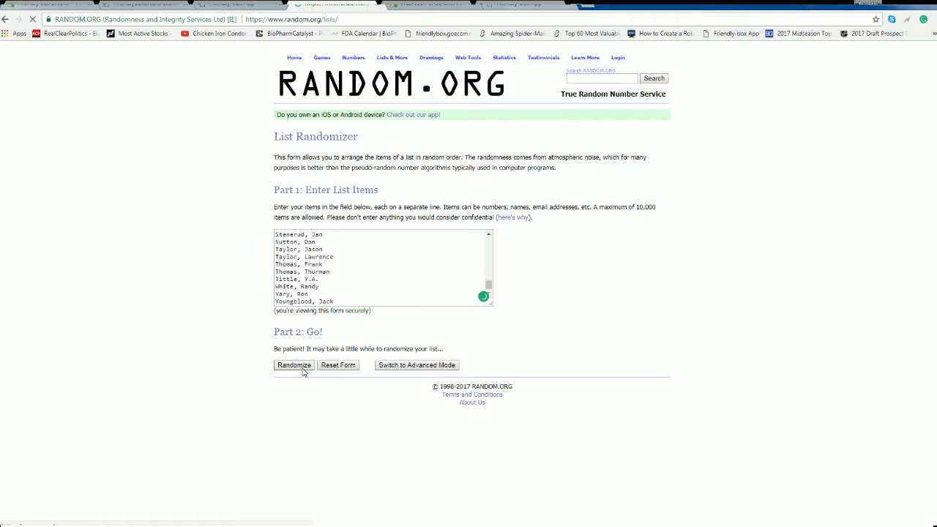
pyautogui.click(294, 366)
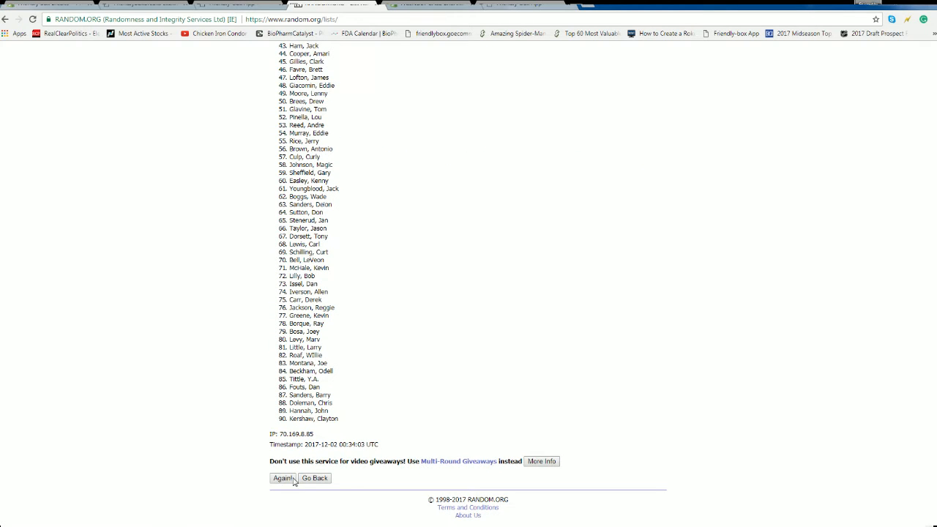
pyautogui.click(281, 478)
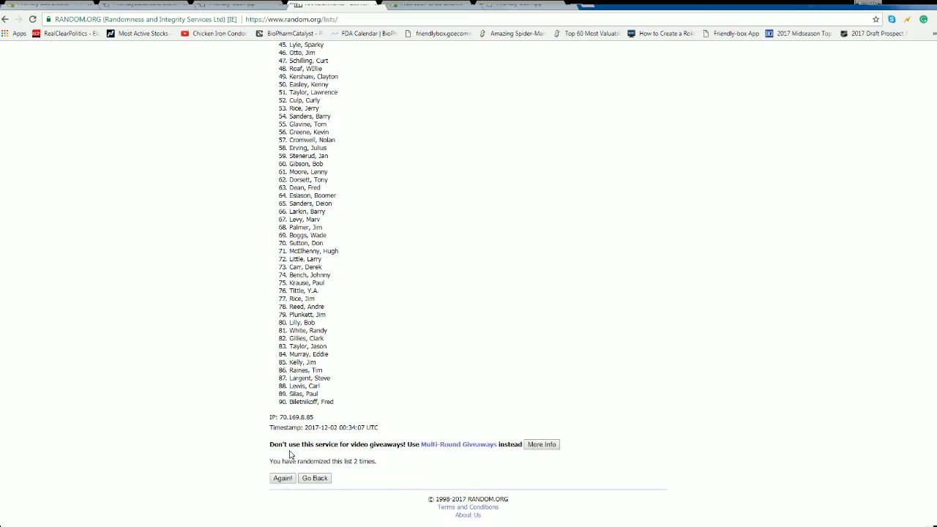
pyautogui.click(282, 478)
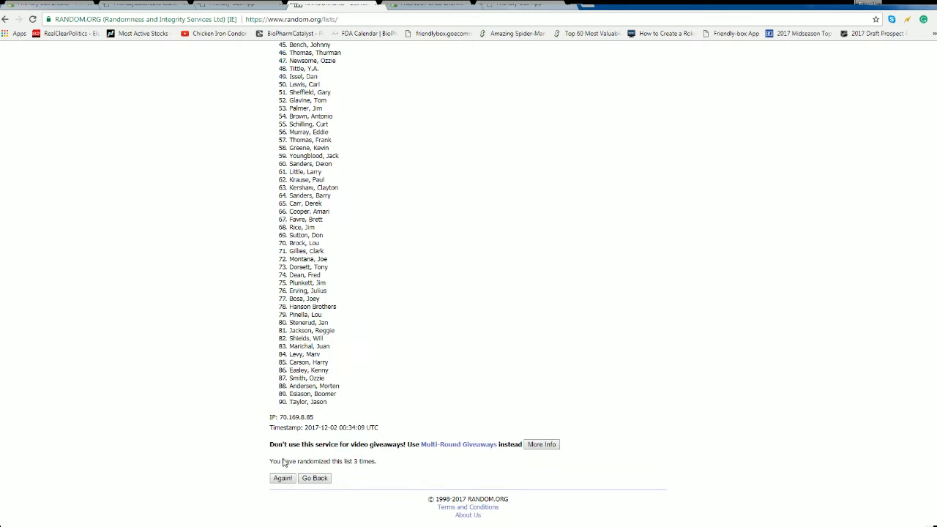
pyautogui.click(283, 477)
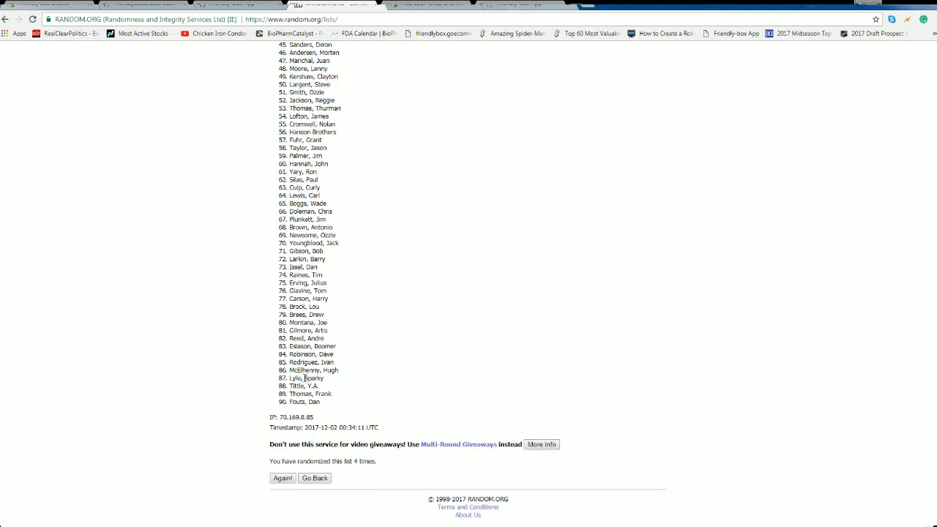
pyautogui.click(281, 478)
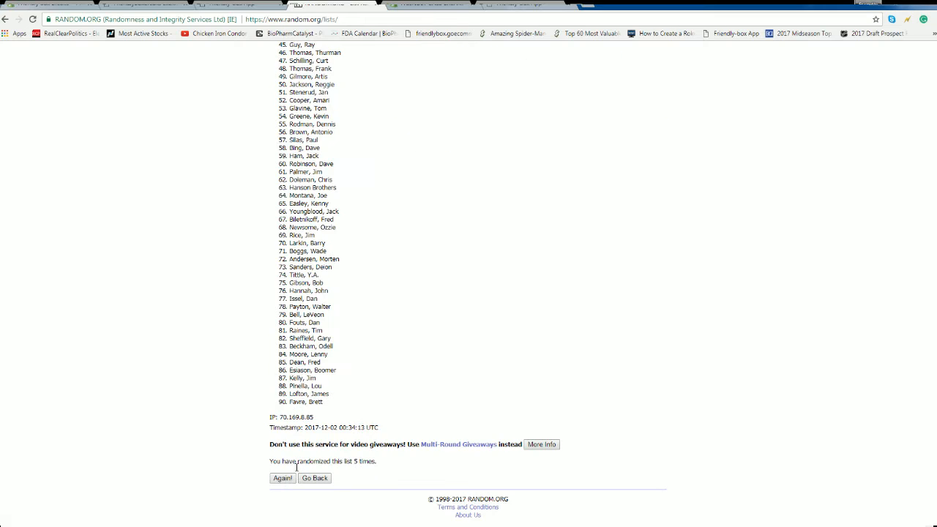
pyautogui.click(283, 478)
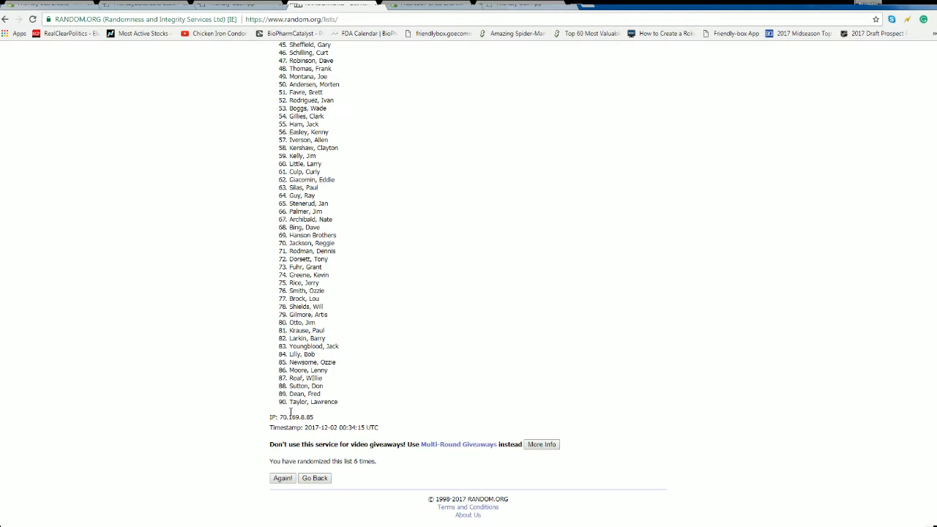
pyautogui.click(282, 478)
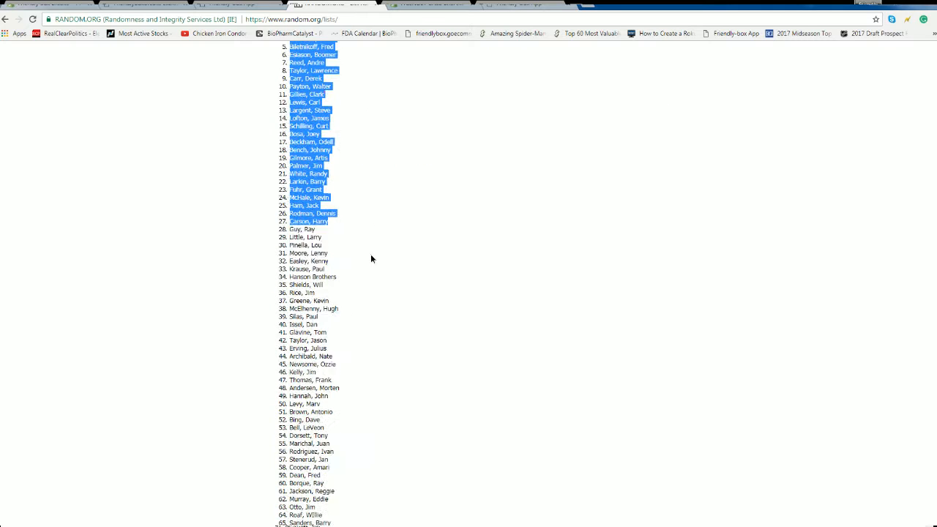
# - Scroll down the randomized player results to take in the full list
pyautogui.scroll(-3)
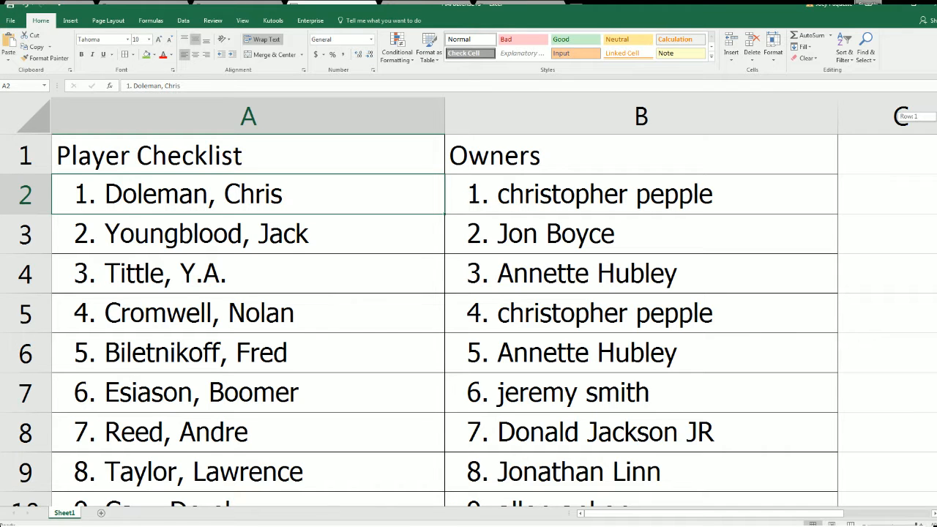
# - Scroll down checking each player in column A against its owner, through Iverson, Allen
pyautogui.scroll(-3)
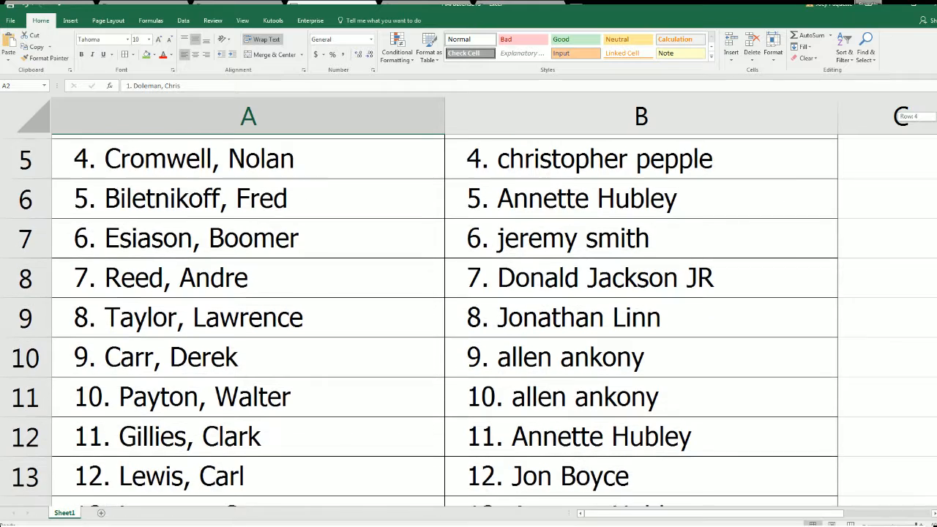
pyautogui.scroll(-3)
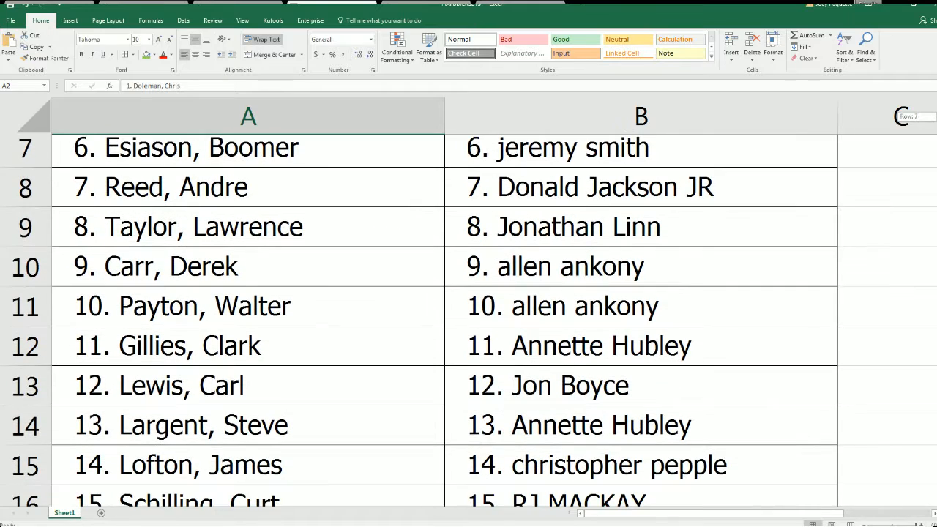
pyautogui.scroll(-3)
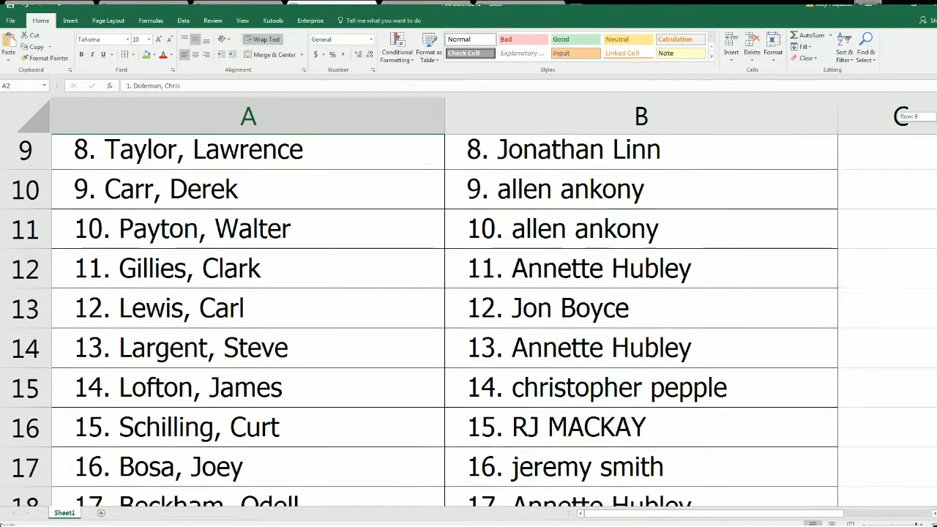
pyautogui.scroll(-3)
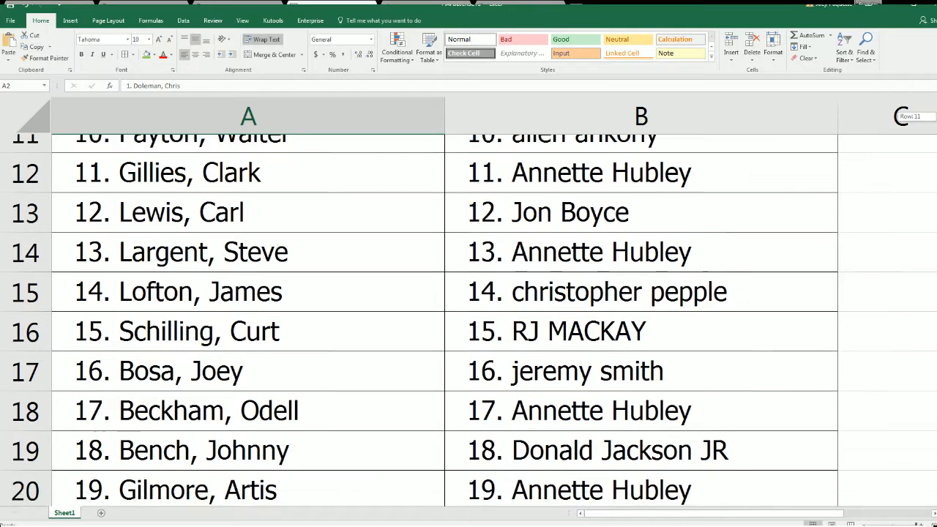
pyautogui.scroll(-3)
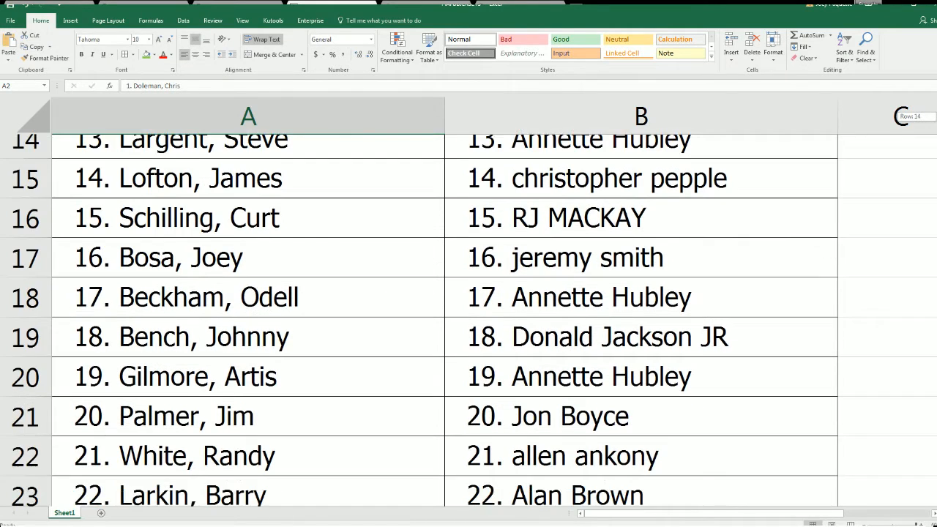
pyautogui.scroll(-3)
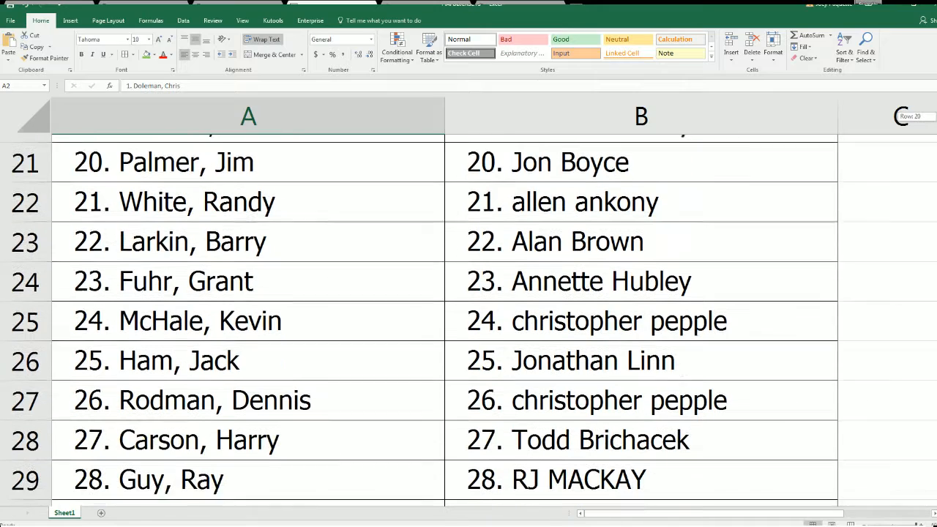
pyautogui.scroll(-3)
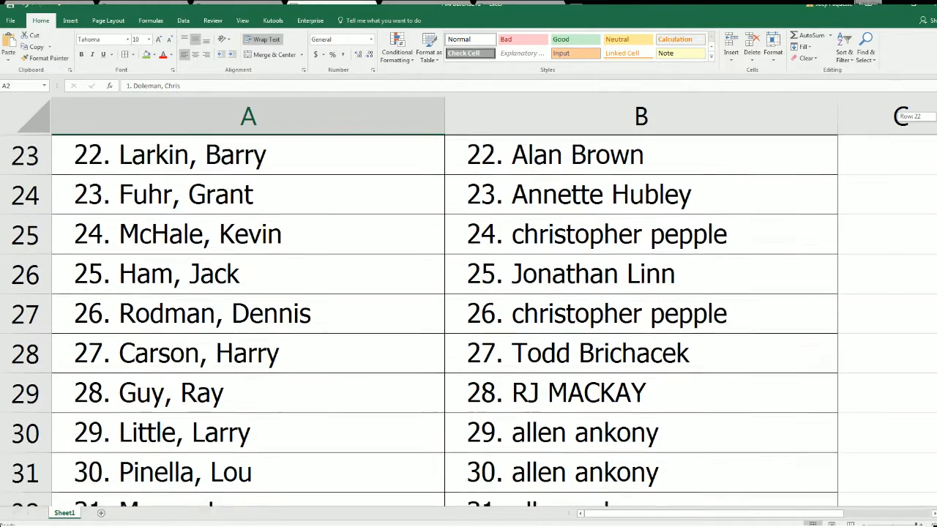
pyautogui.scroll(-3)
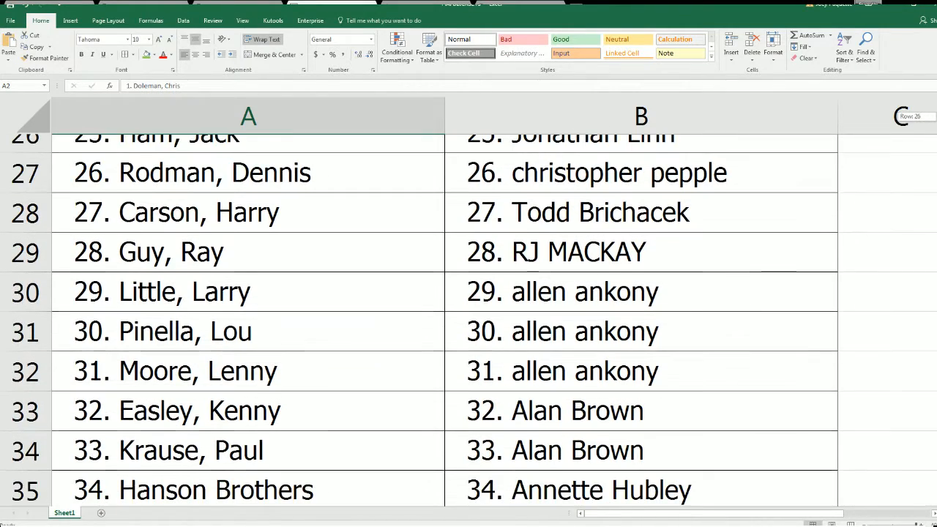
pyautogui.scroll(-3)
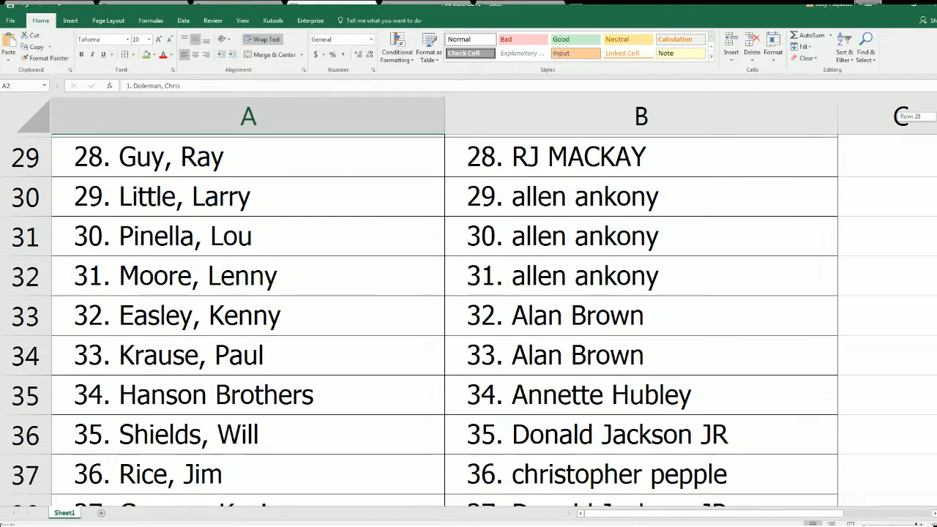
pyautogui.scroll(-3)
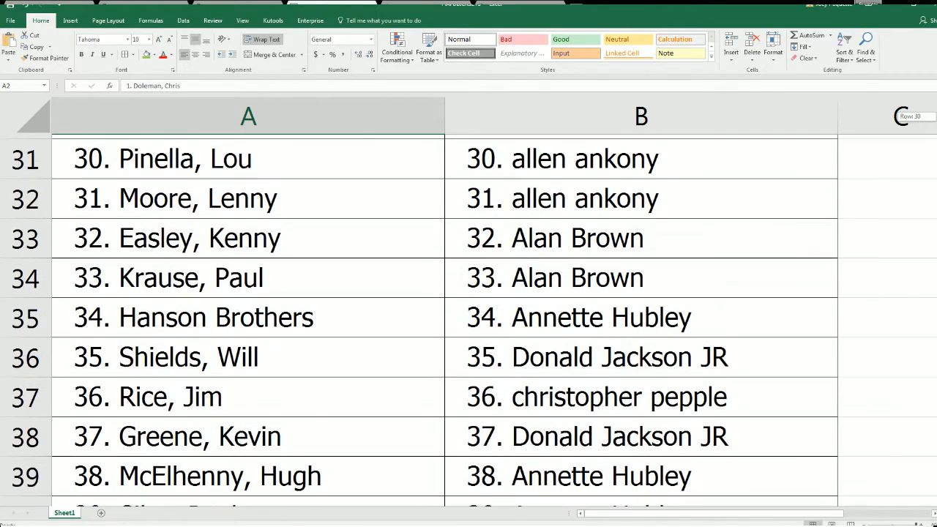
pyautogui.scroll(-3)
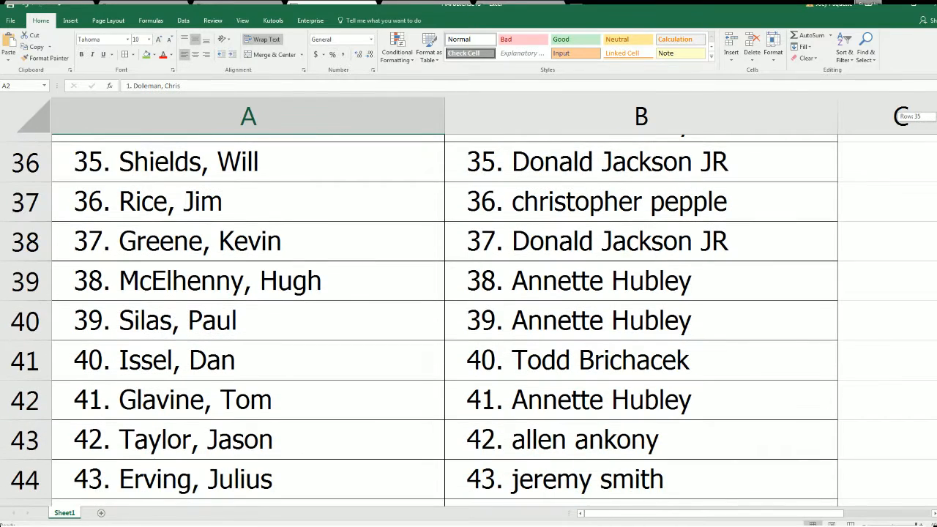
pyautogui.scroll(-3)
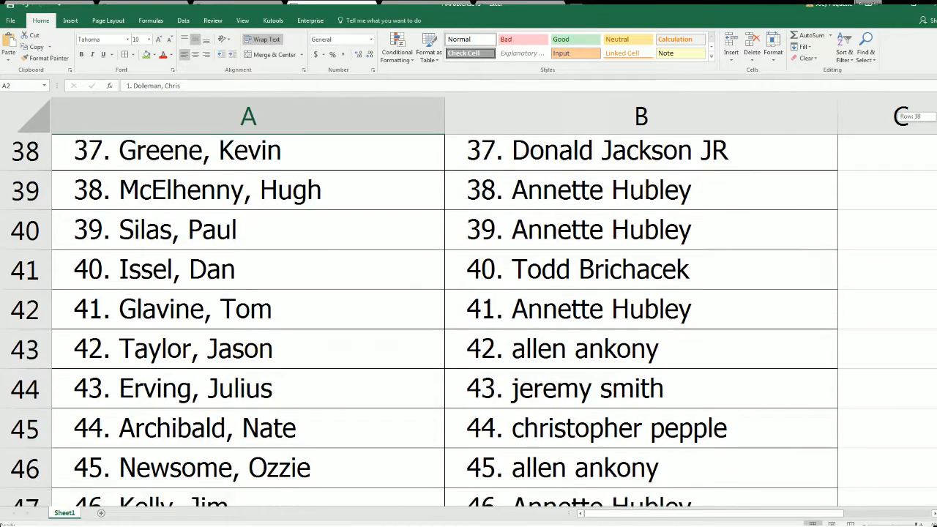
pyautogui.scroll(-3)
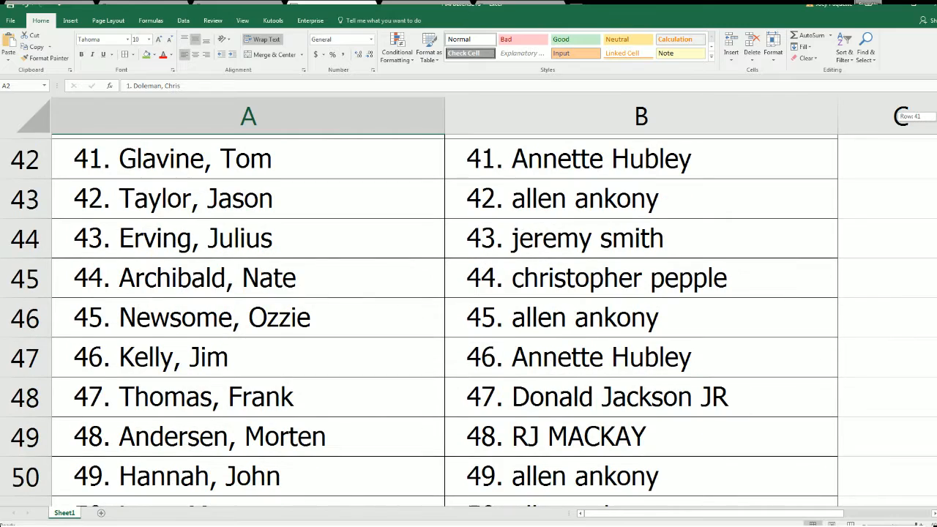
pyautogui.scroll(-3)
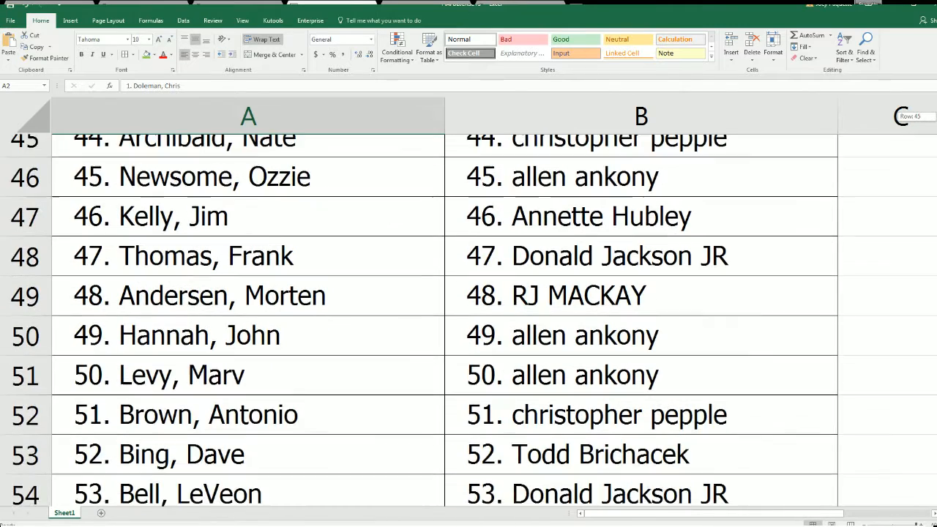
pyautogui.scroll(-3)
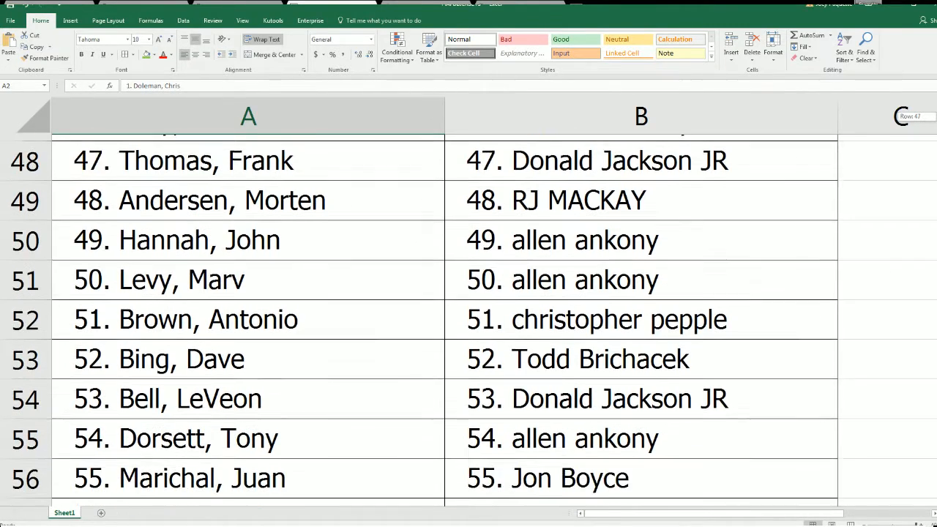
pyautogui.scroll(-3)
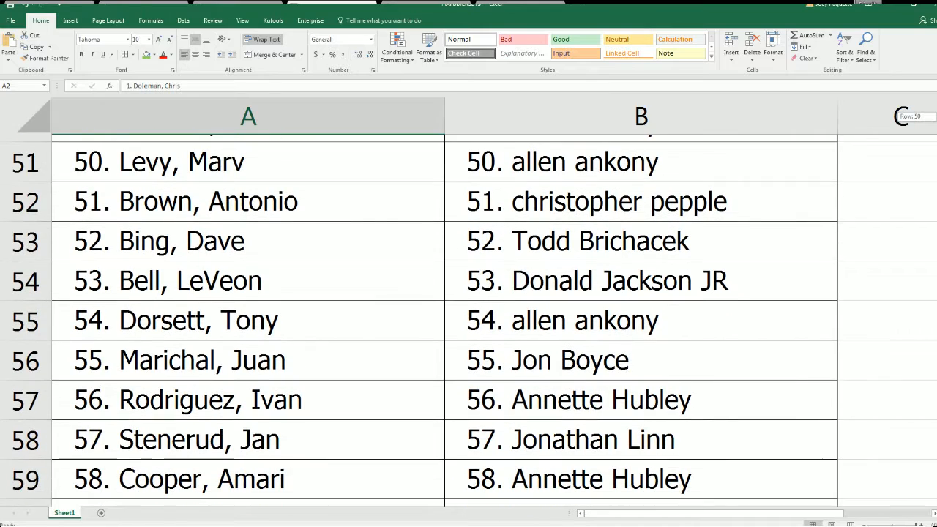
pyautogui.scroll(-3)
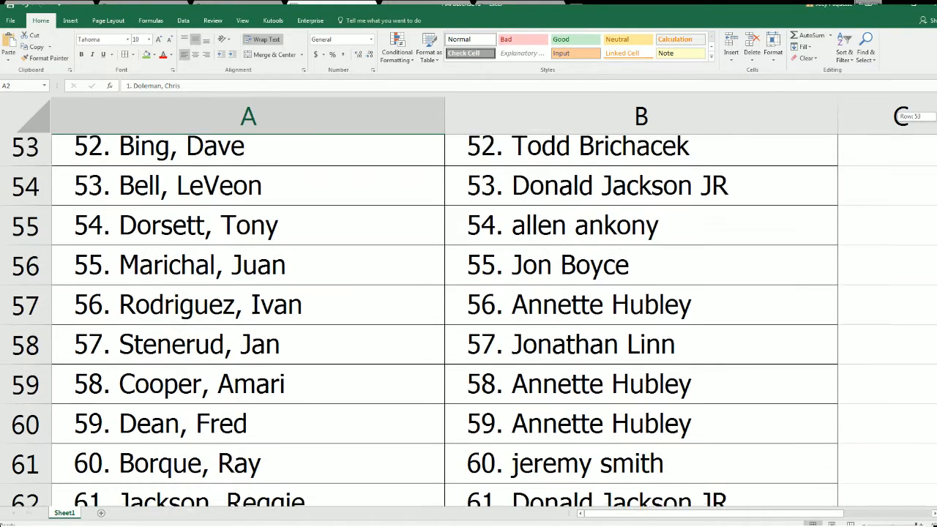
pyautogui.scroll(-3)
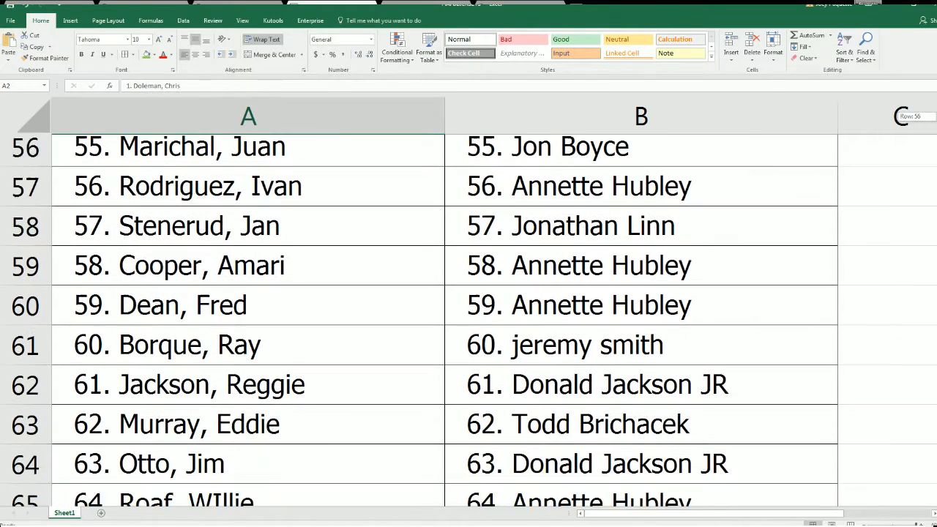
pyautogui.scroll(-3)
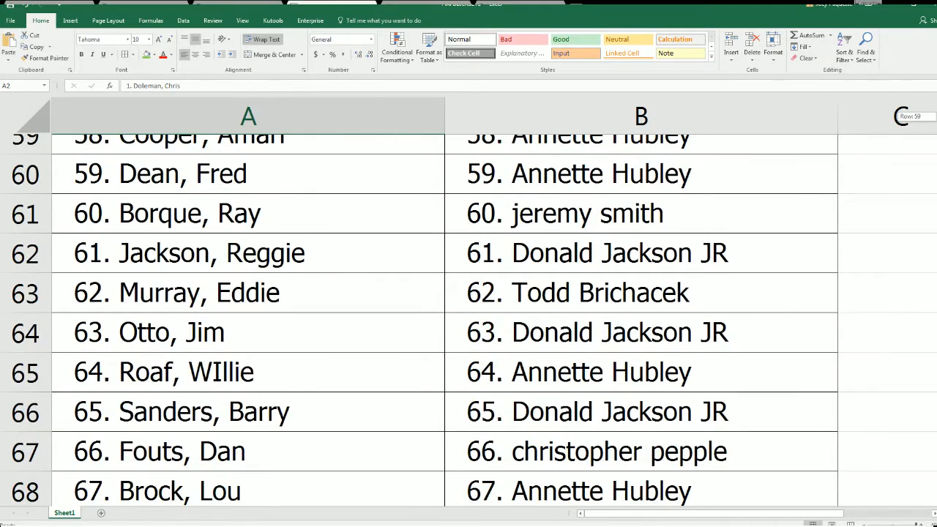
pyautogui.scroll(-3)
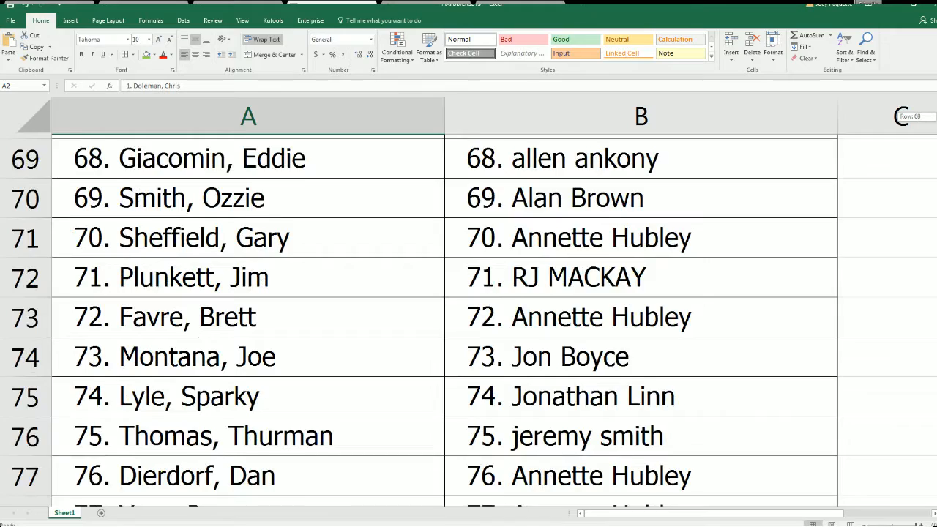
pyautogui.scroll(-3)
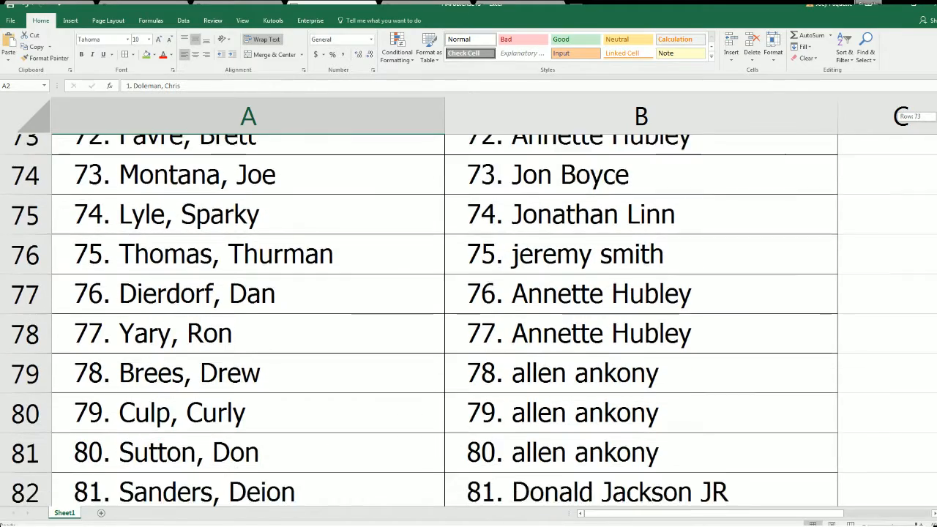
pyautogui.scroll(-3)
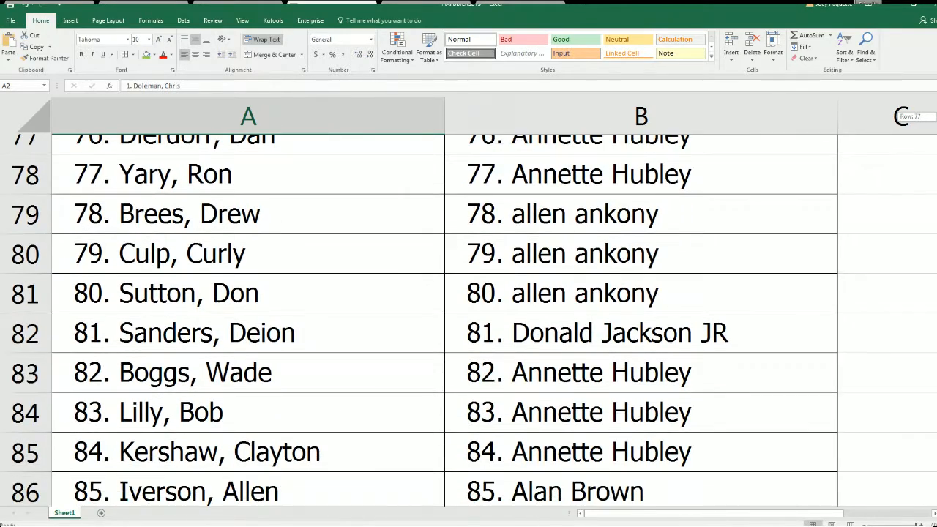
pyautogui.scroll(-3)
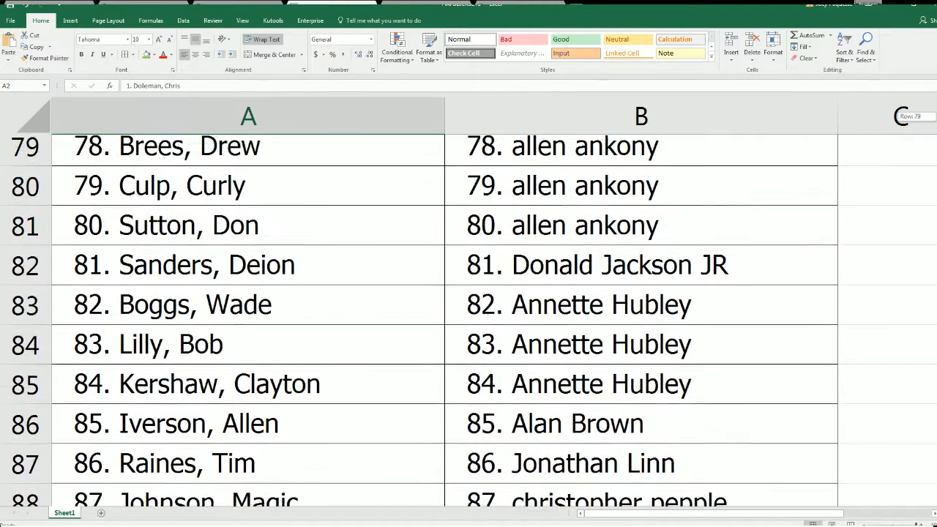
# - Scroll back up to row 1 showing the Player Checklist and Owners headings
pyautogui.scroll(3)
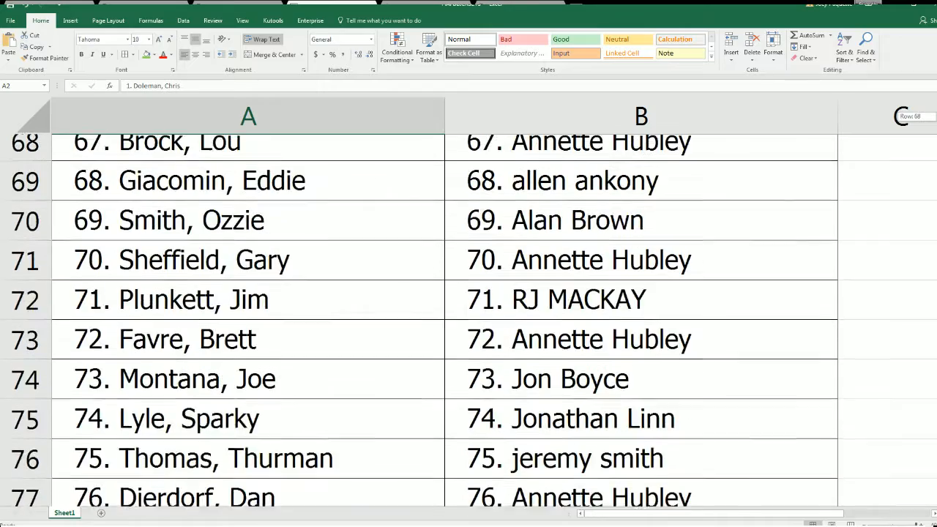
pyautogui.scroll(3)
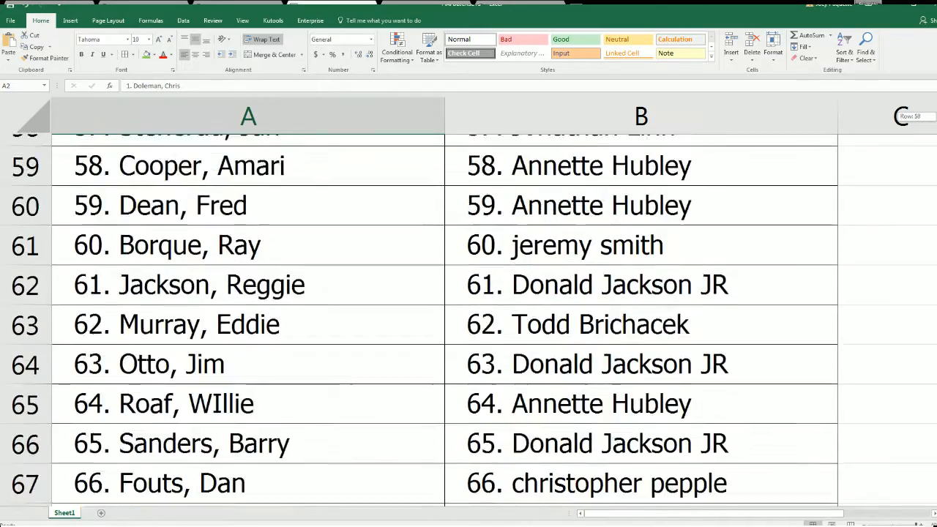
pyautogui.scroll(3)
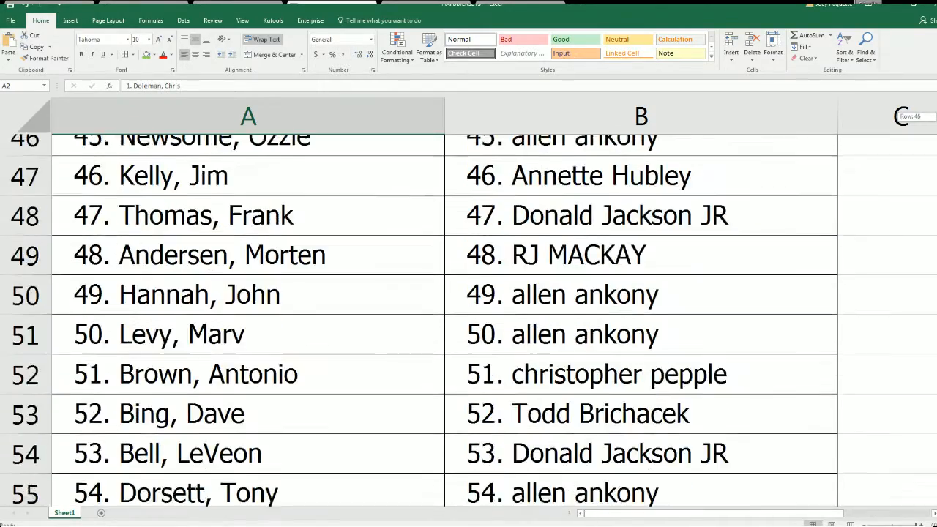
pyautogui.scroll(3)
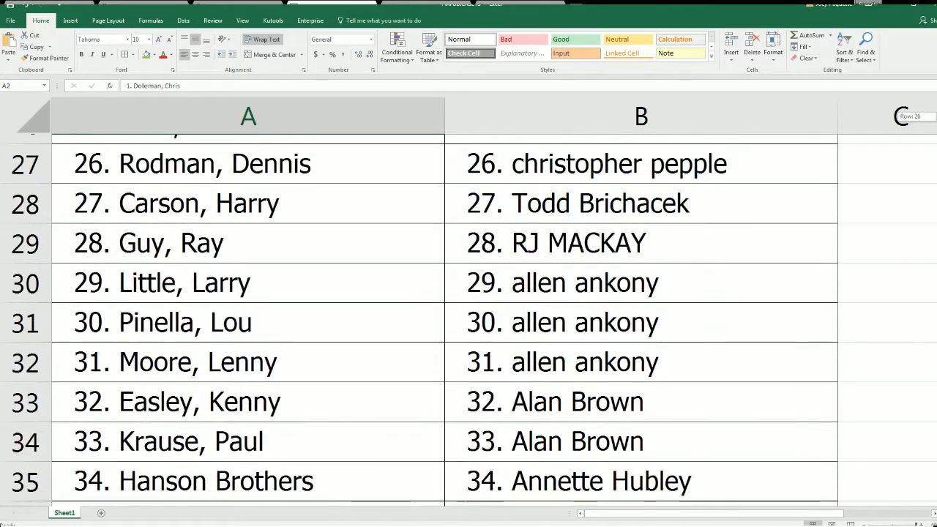
pyautogui.scroll(3)
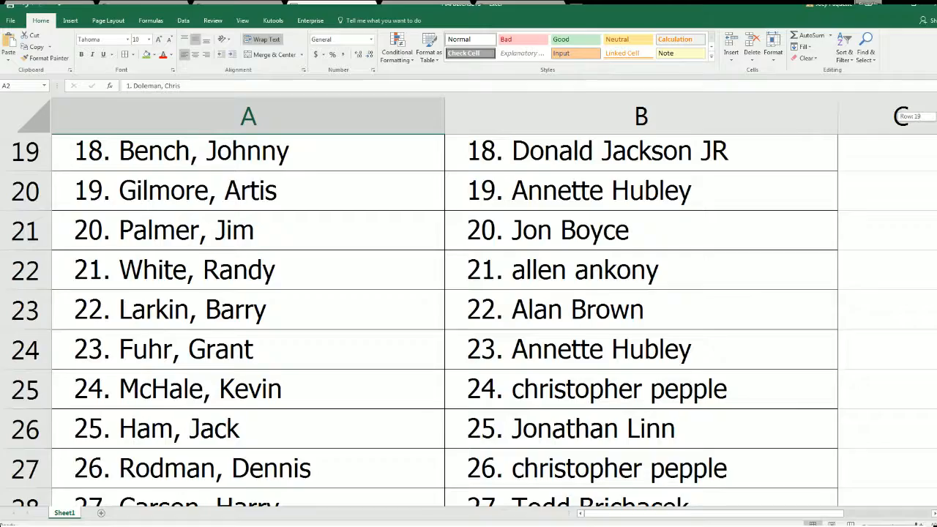
pyautogui.scroll(3)
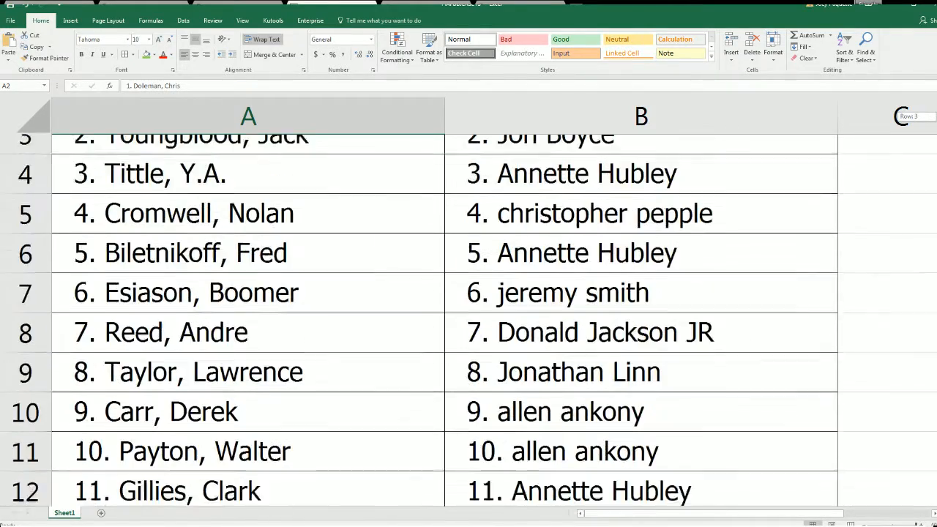
pyautogui.scroll(3)
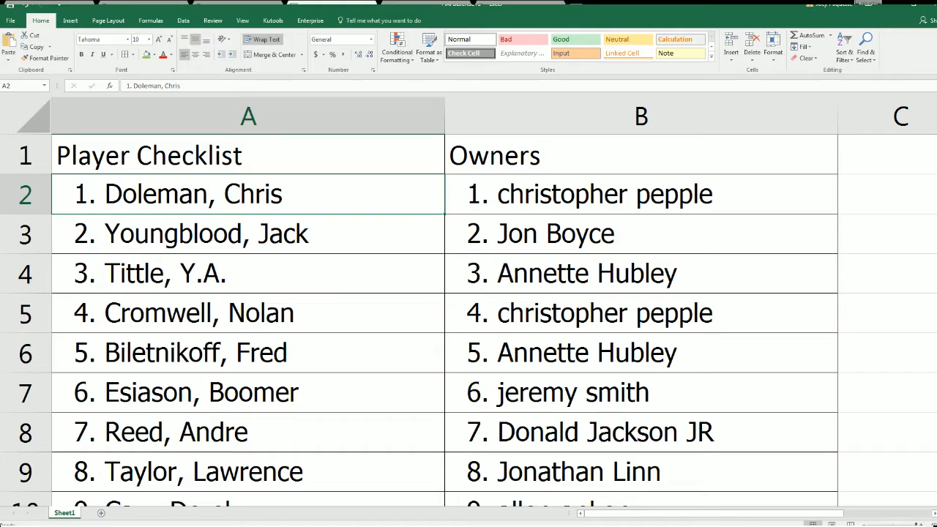